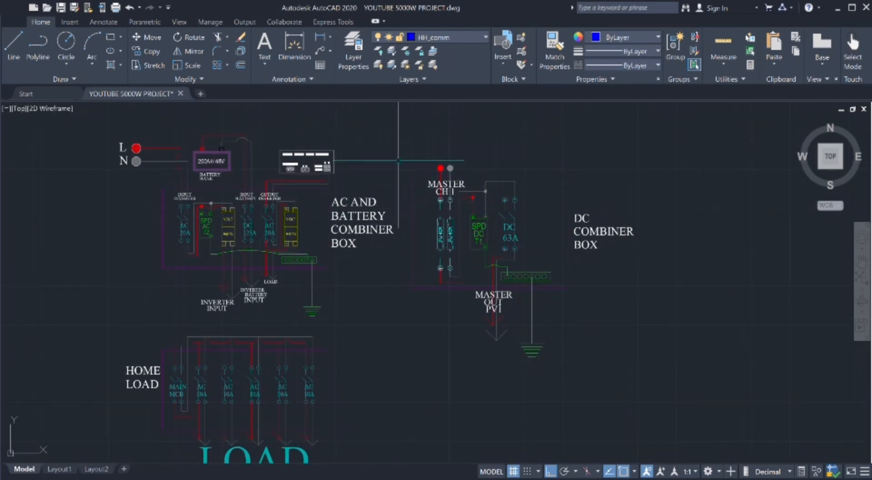
pyautogui.moveTo(405, 283)
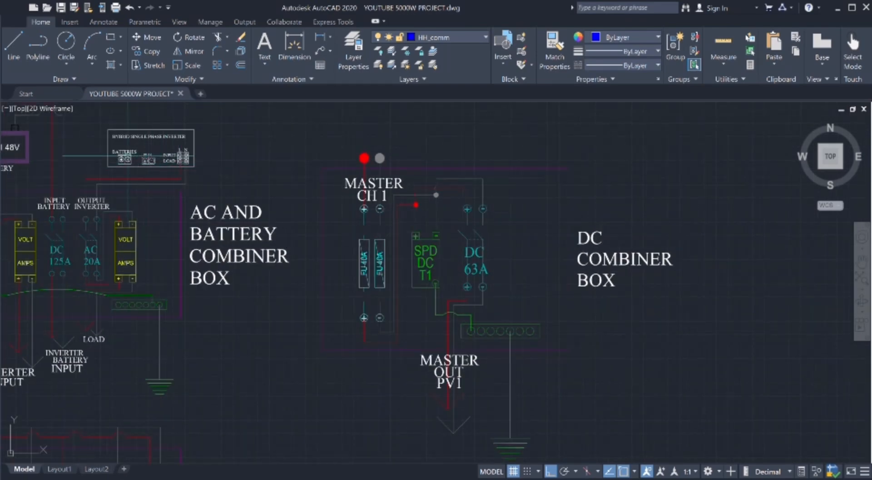
pyautogui.scroll(3)
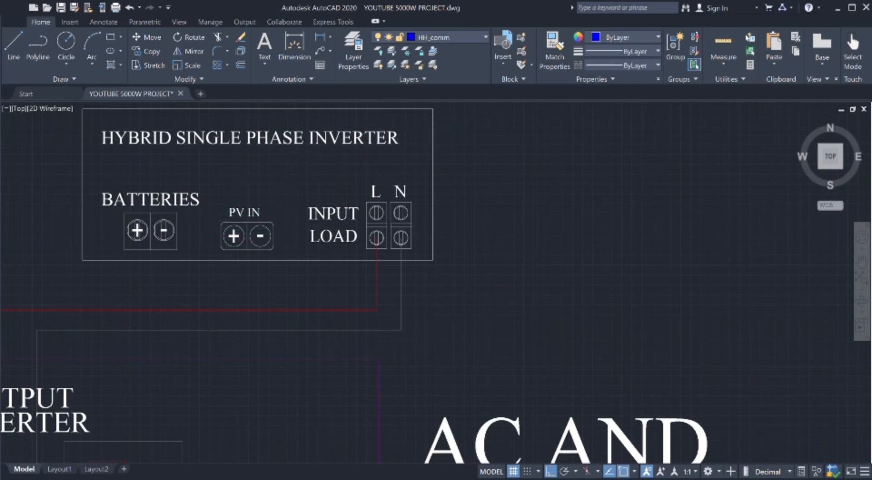
pyautogui.scroll(-3)
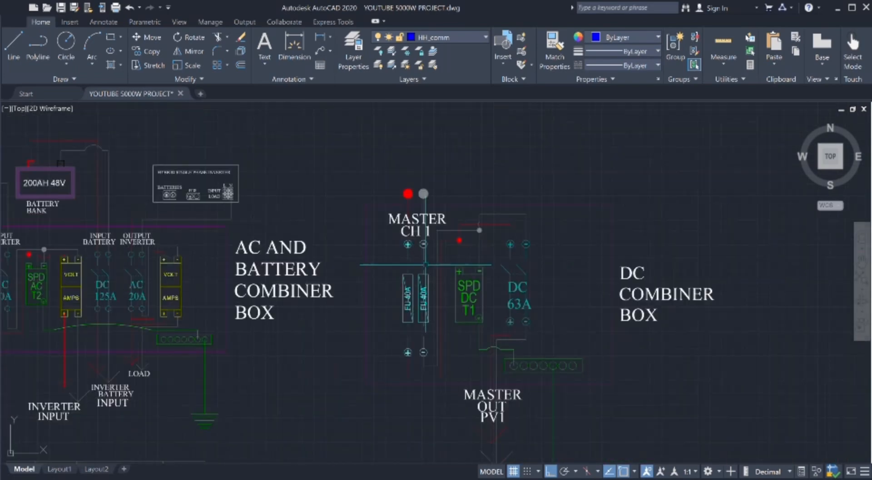
pyautogui.scroll(-3)
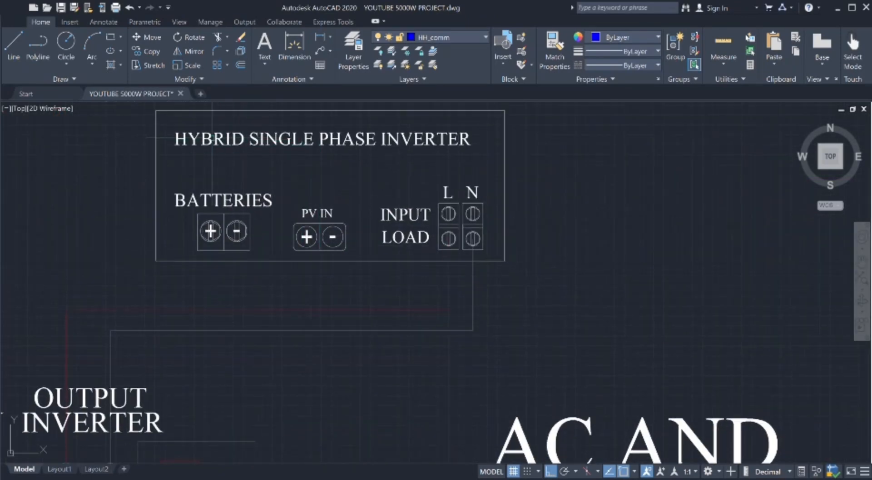
pyautogui.click(325, 223)
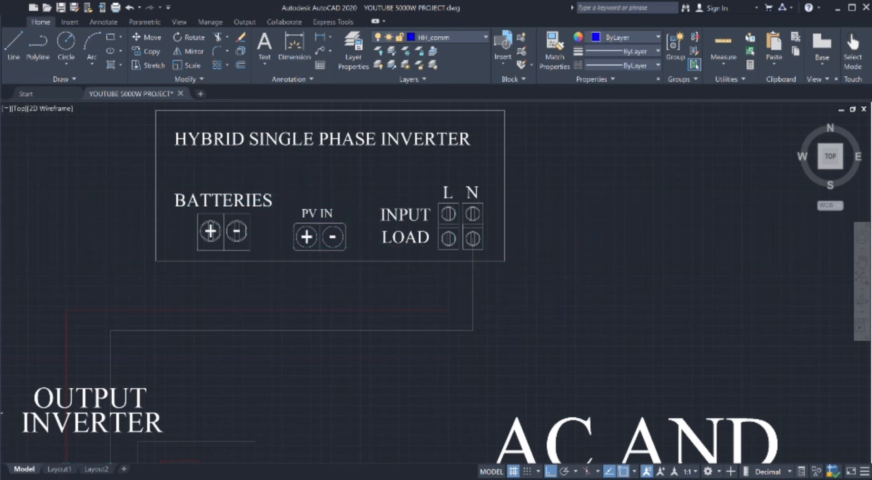
pyautogui.scroll(-3)
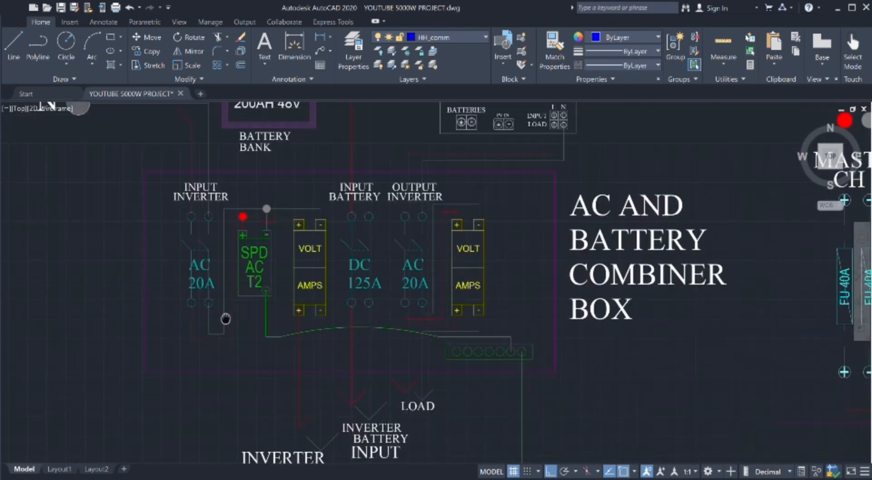
pyautogui.scroll(-3)
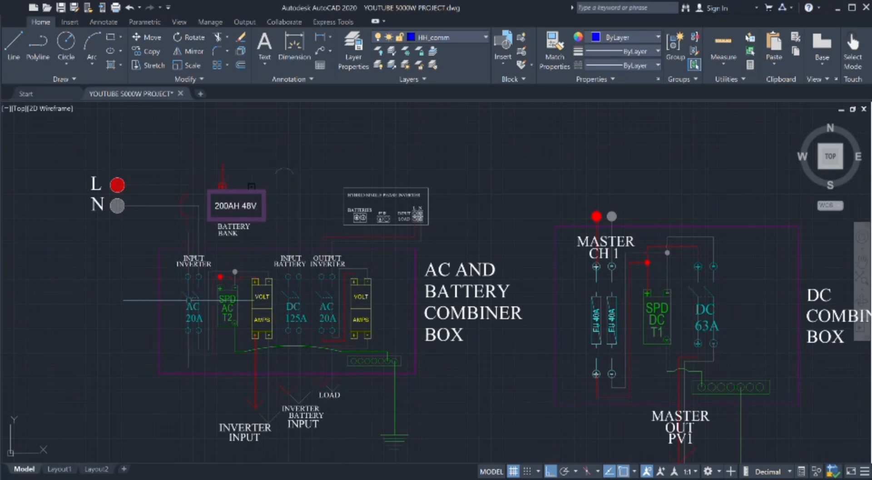
pyautogui.scroll(3)
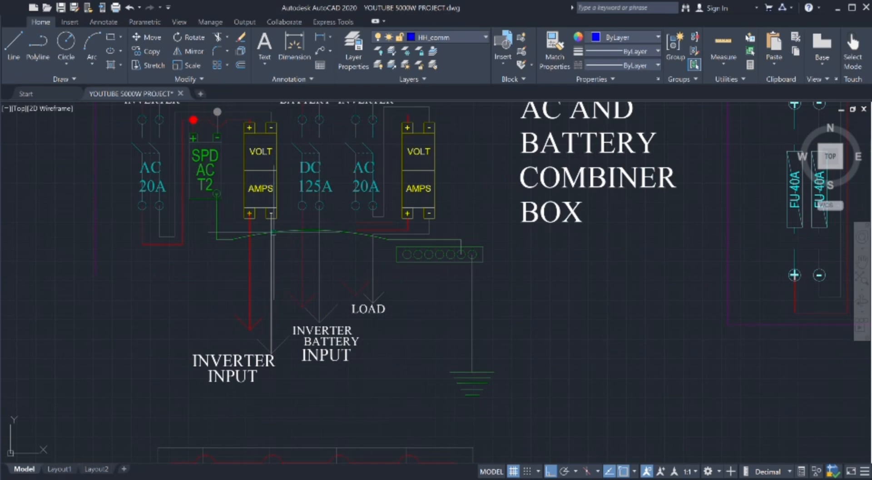
pyautogui.click(227, 370)
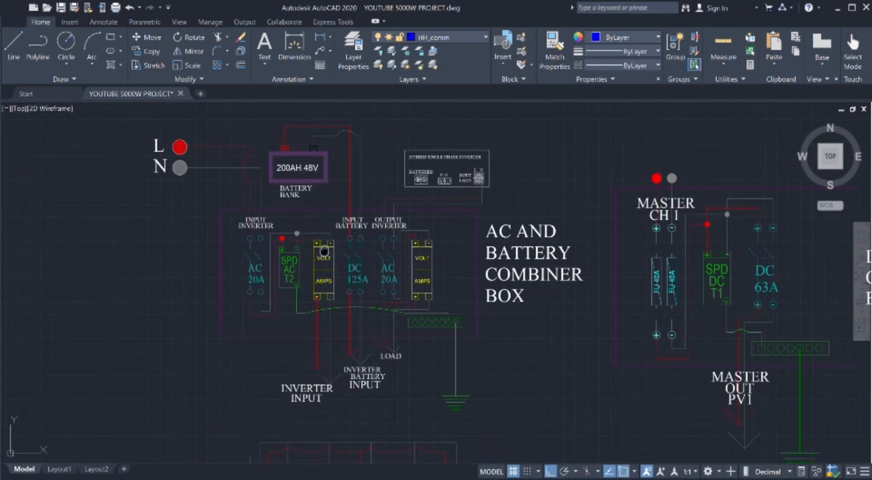
pyautogui.scroll(3)
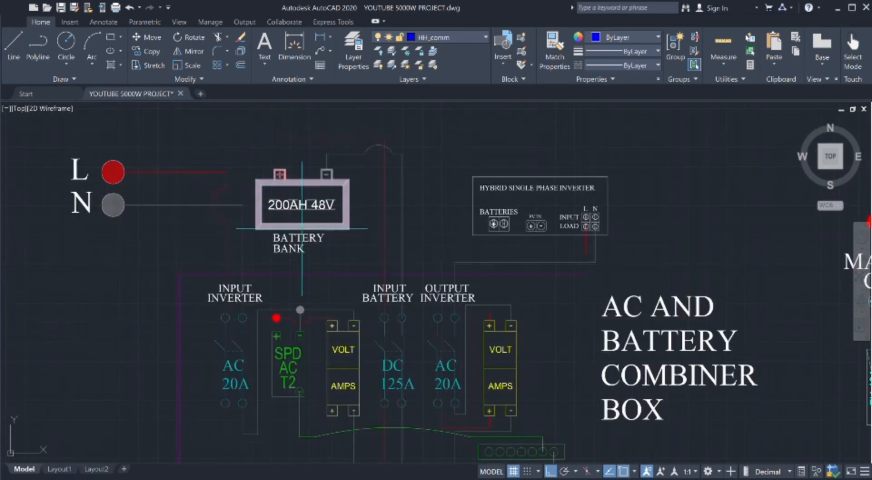
pyautogui.click(302, 203)
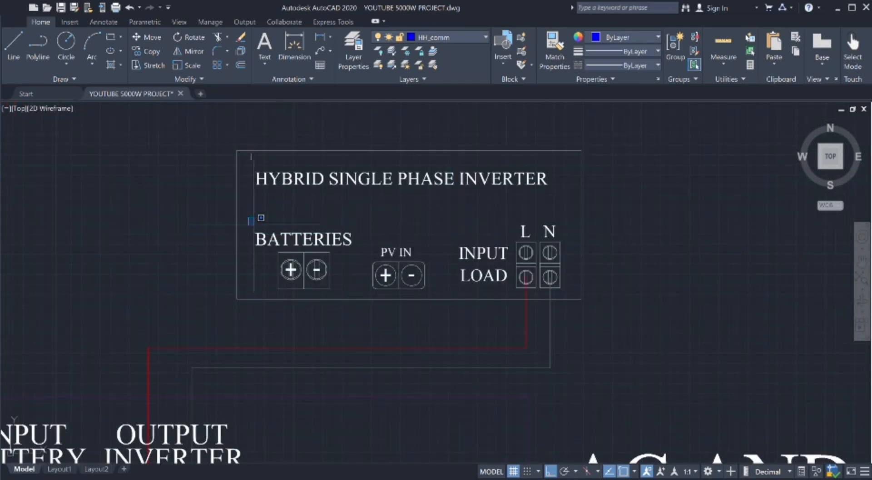
pyautogui.click(303, 270)
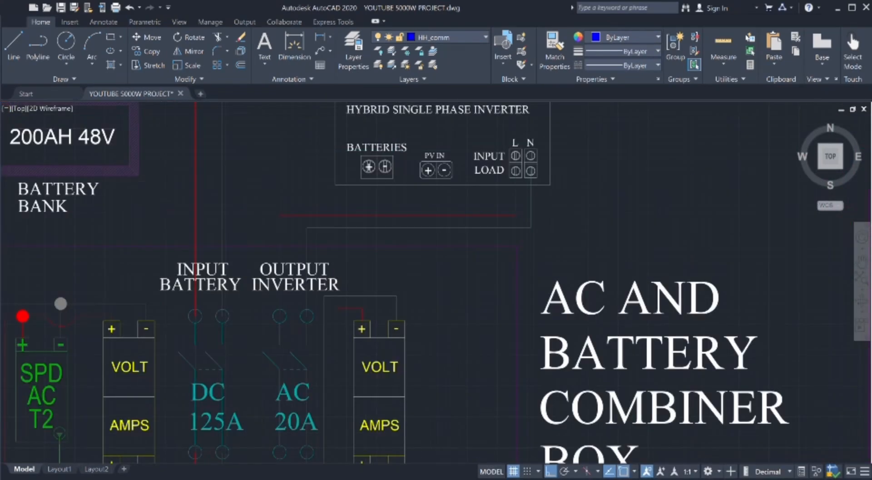
pyautogui.scroll(-3)
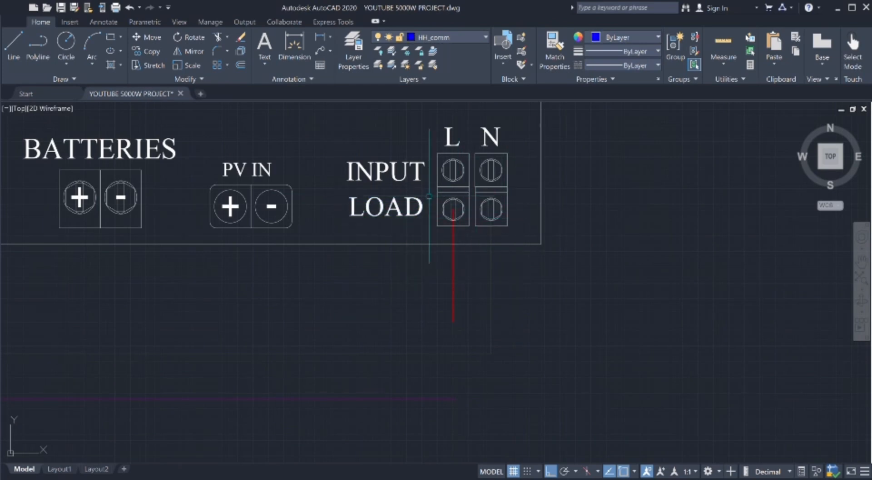
pyautogui.scroll(-3)
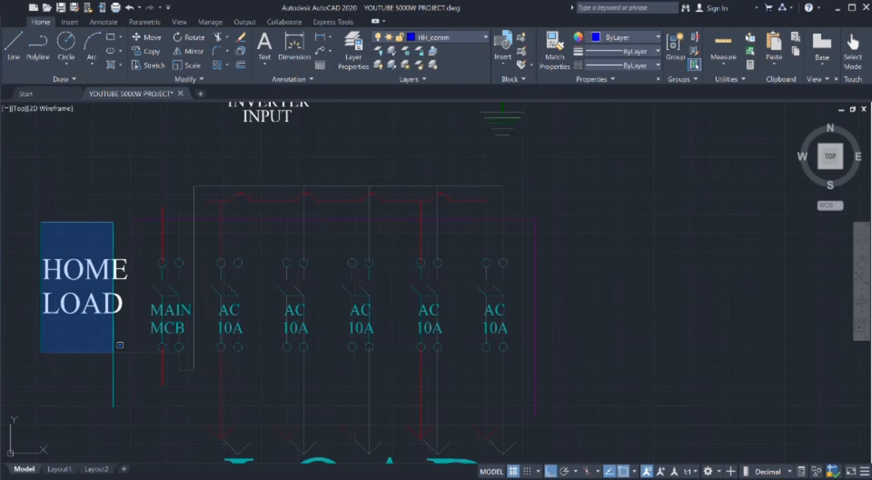
pyautogui.scroll(-3)
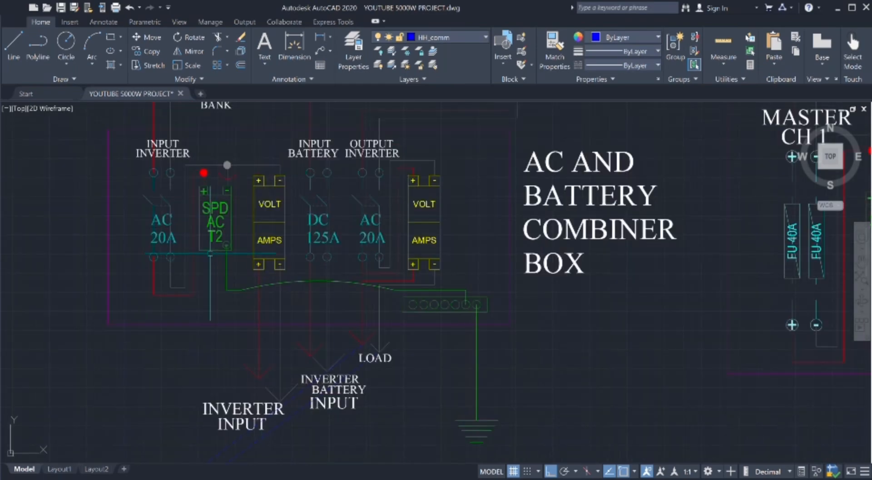
pyautogui.scroll(-3)
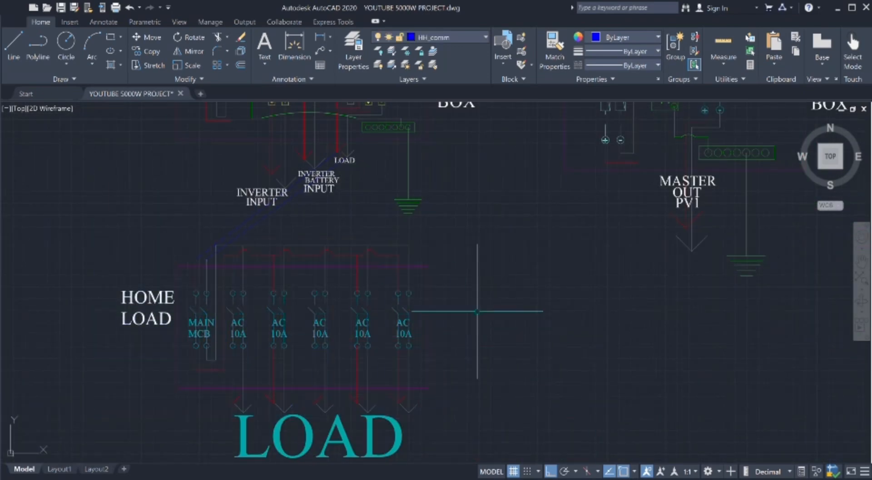
pyautogui.scroll(-3)
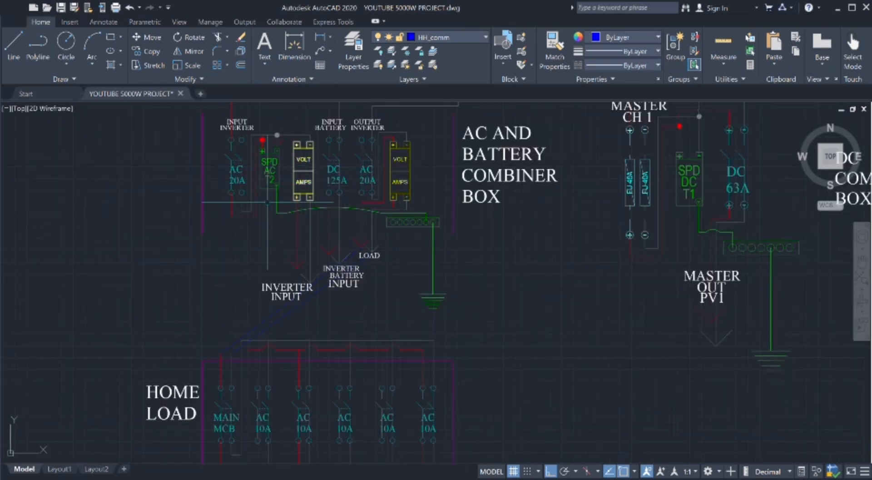
pyautogui.click(442, 37)
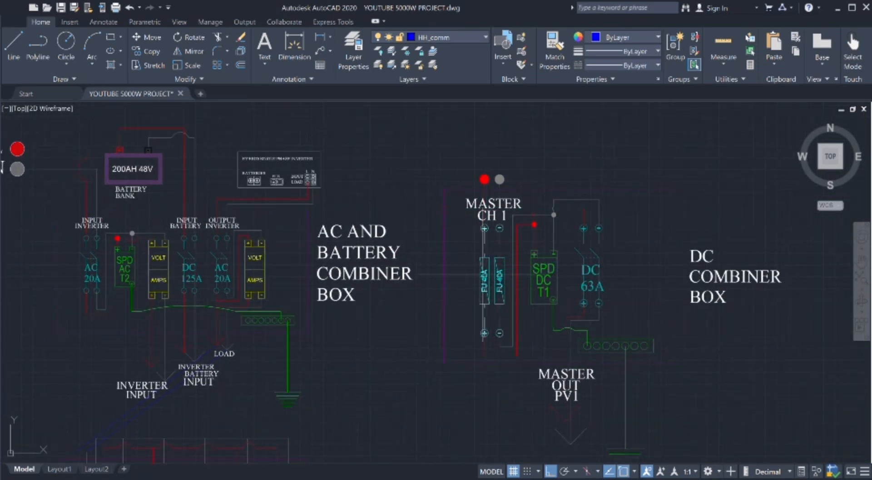
pyautogui.scroll(-3)
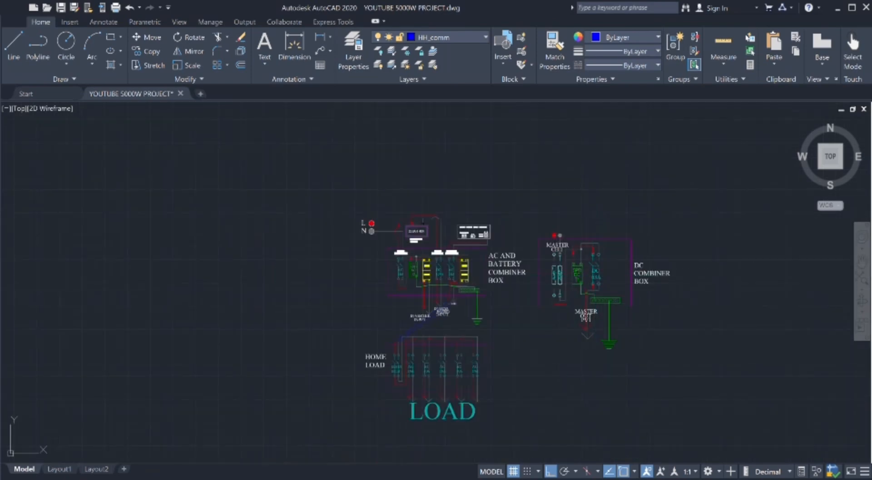
pyautogui.scroll(3)
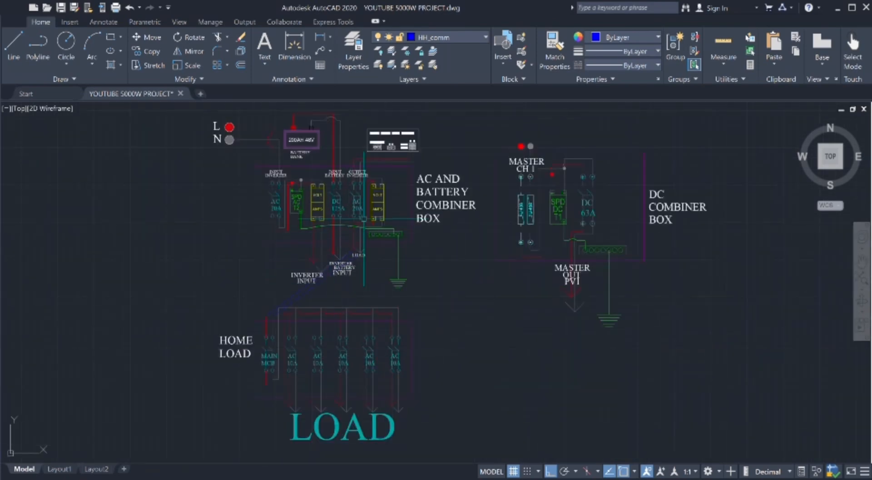
pyautogui.scroll(3)
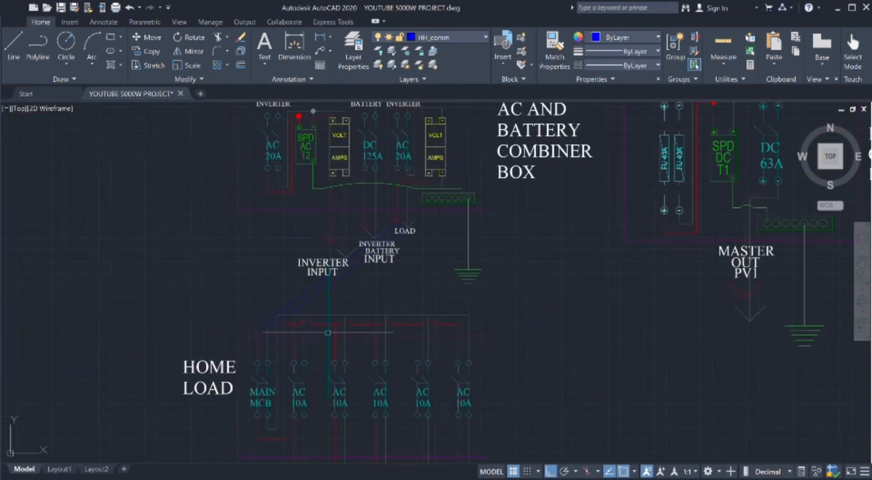
pyautogui.scroll(-3)
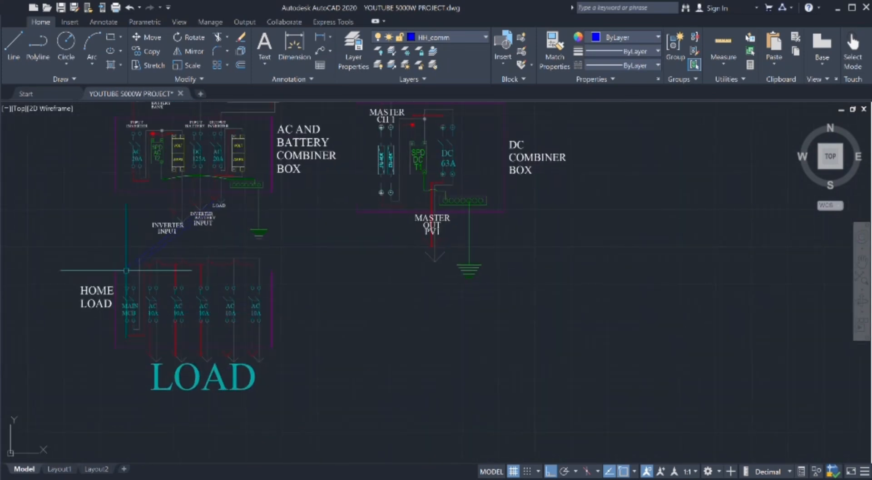
pyautogui.moveTo(352, 345)
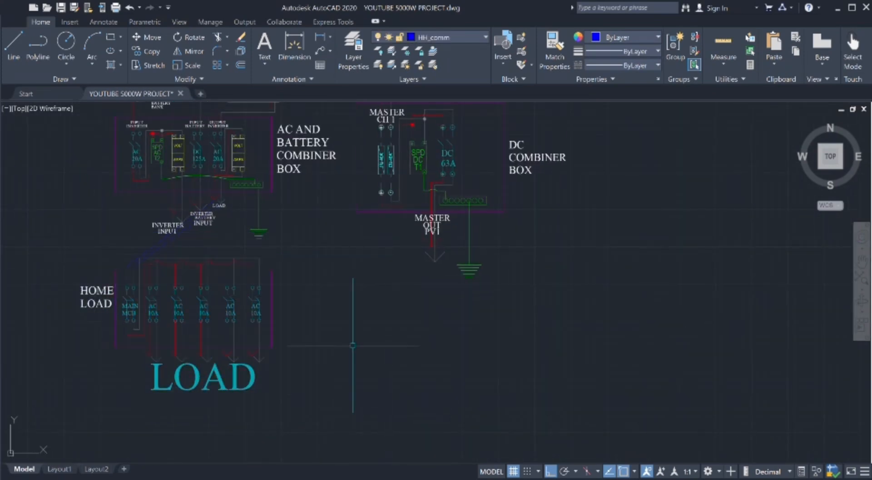